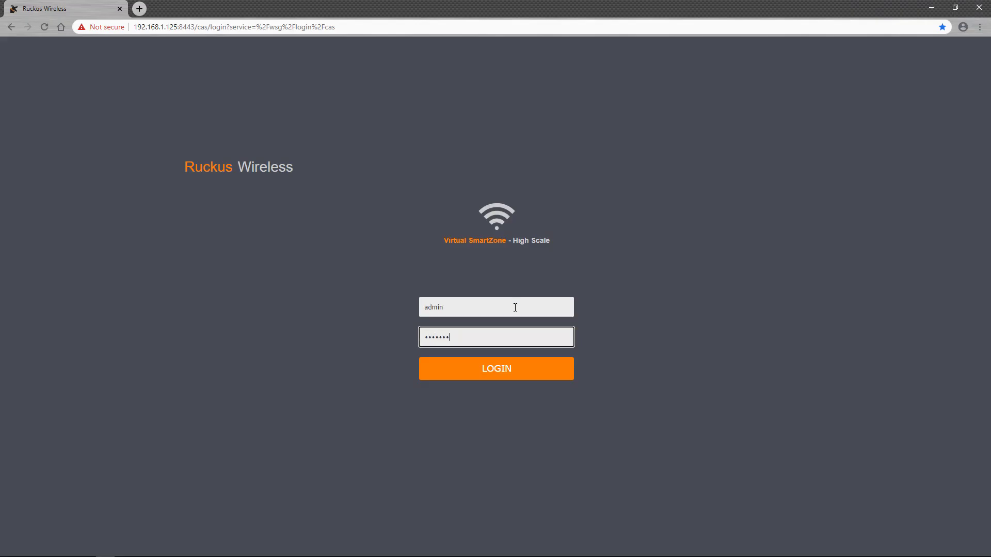
Log in to the controller as admin and wait for the dashboard to load
left_click(495, 368)
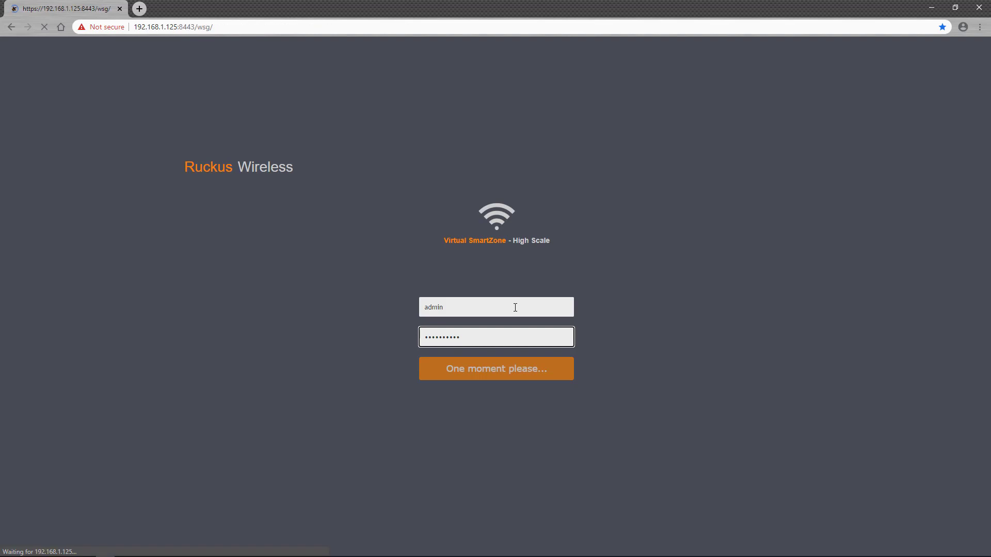
left_click(495, 368)
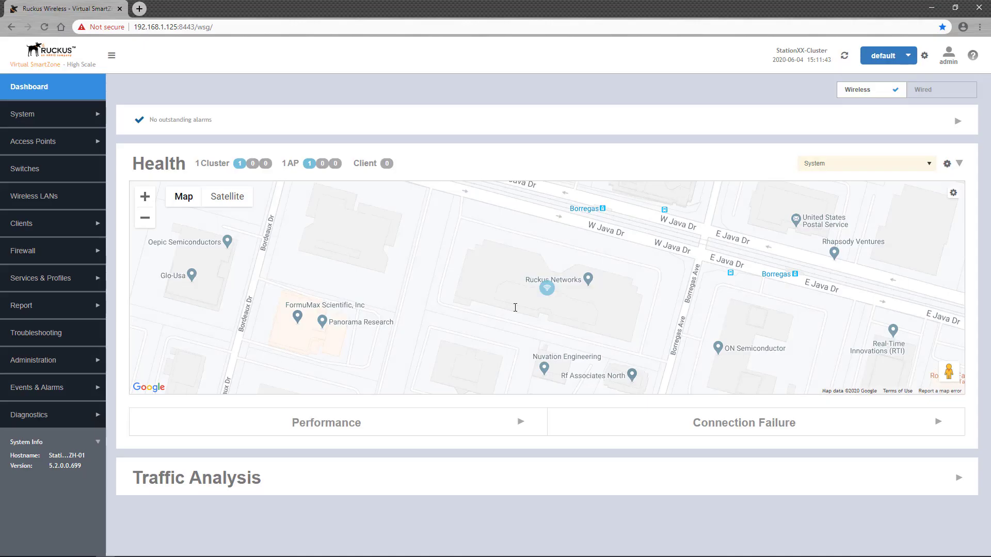
mouse_move(68, 284)
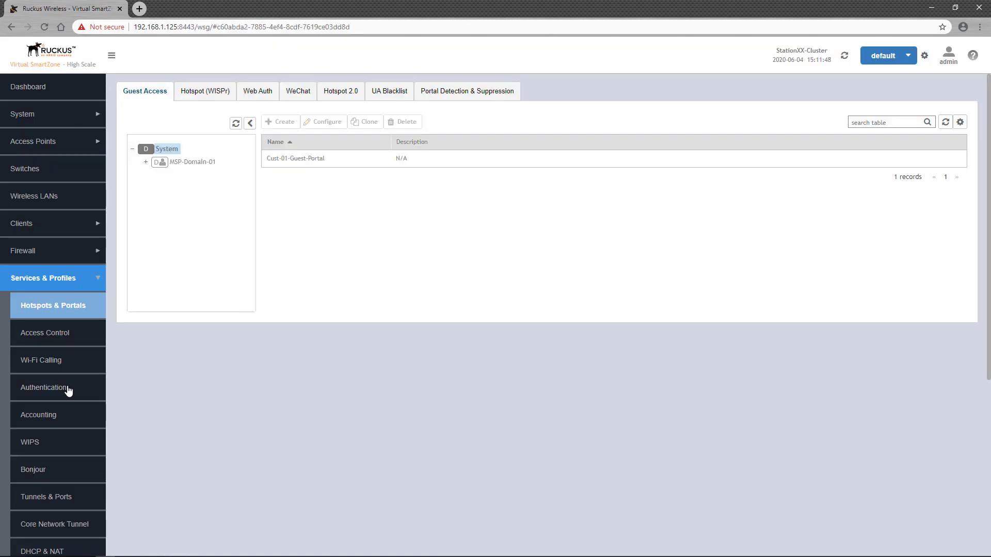
Show the Realm Based Proxy authentication profiles for MSP-Domain-01
left_click(45, 388)
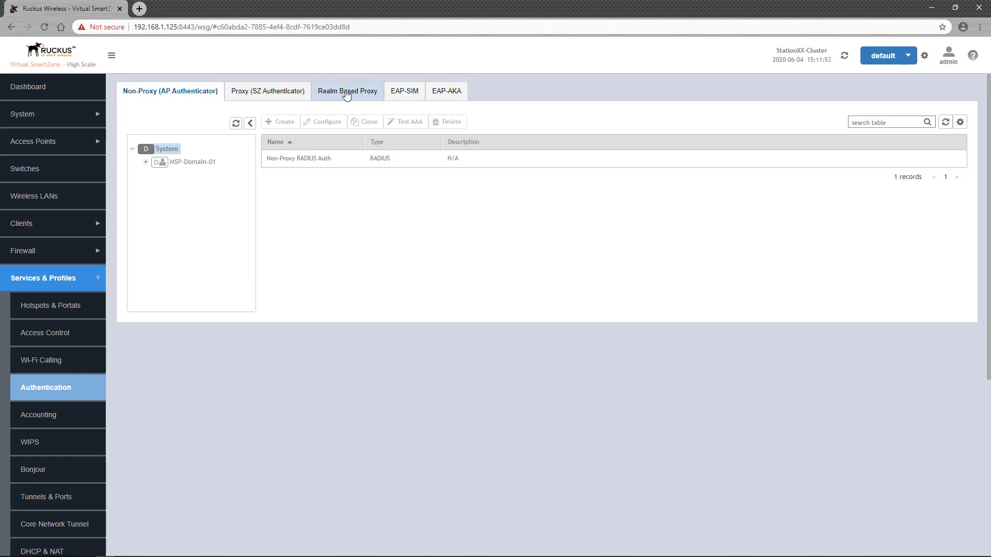
left_click(347, 91)
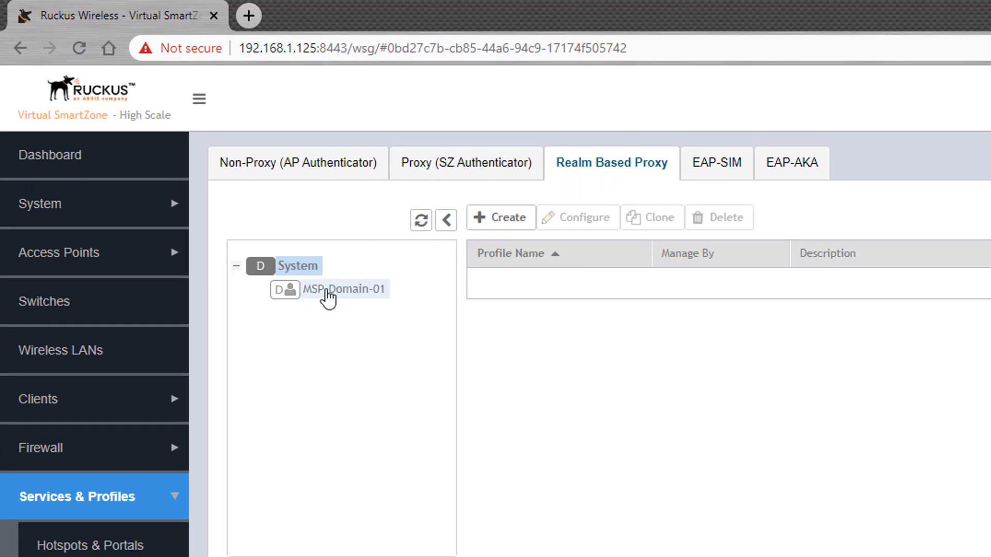
left_click(344, 289)
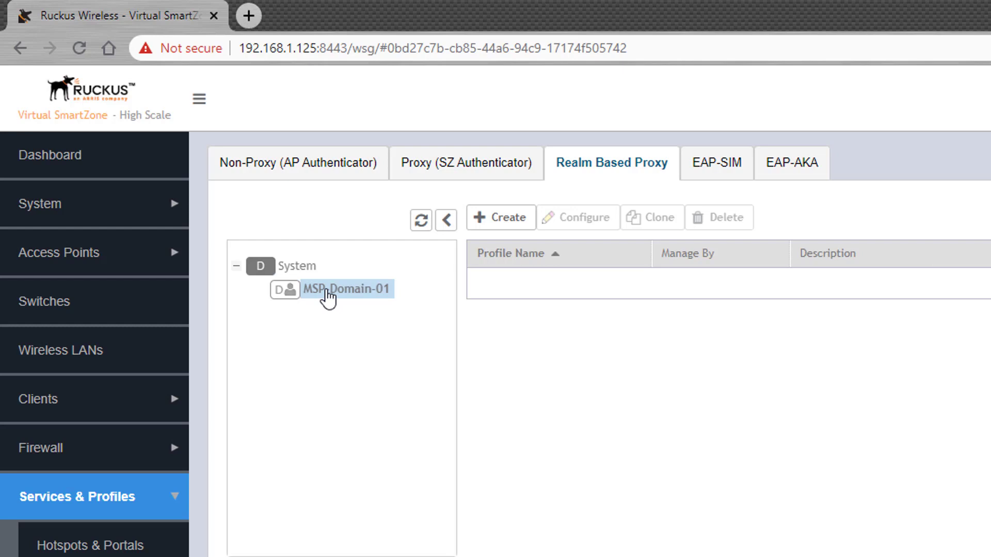
mouse_move(498, 228)
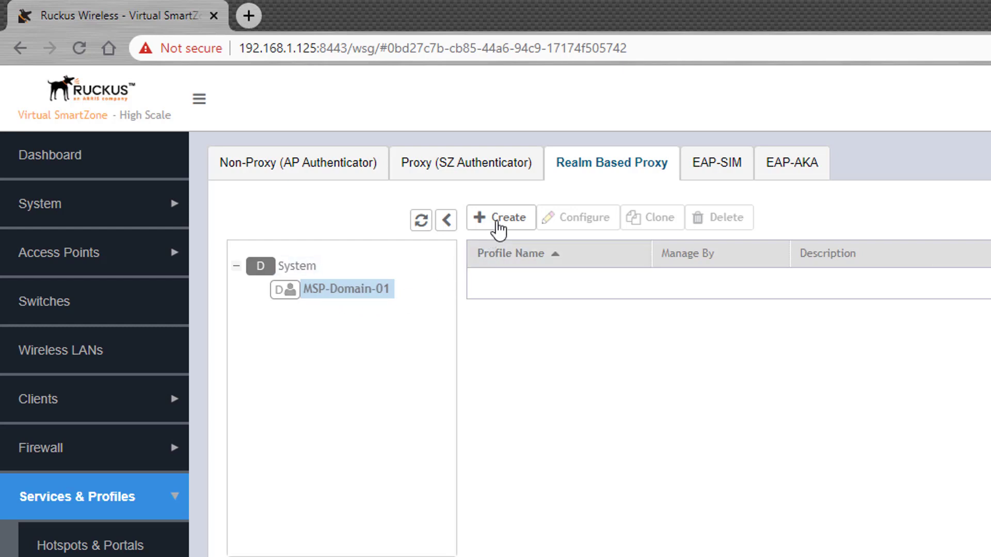
Create a new authentication profile named 'MSP-01 Realm Profile'
left_click(500, 217)
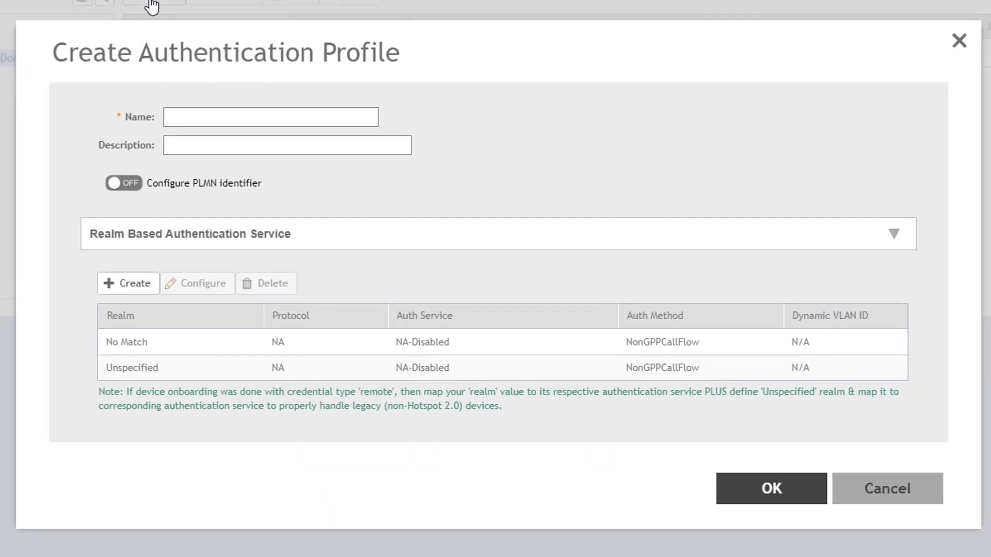
mouse_move(146, 8)
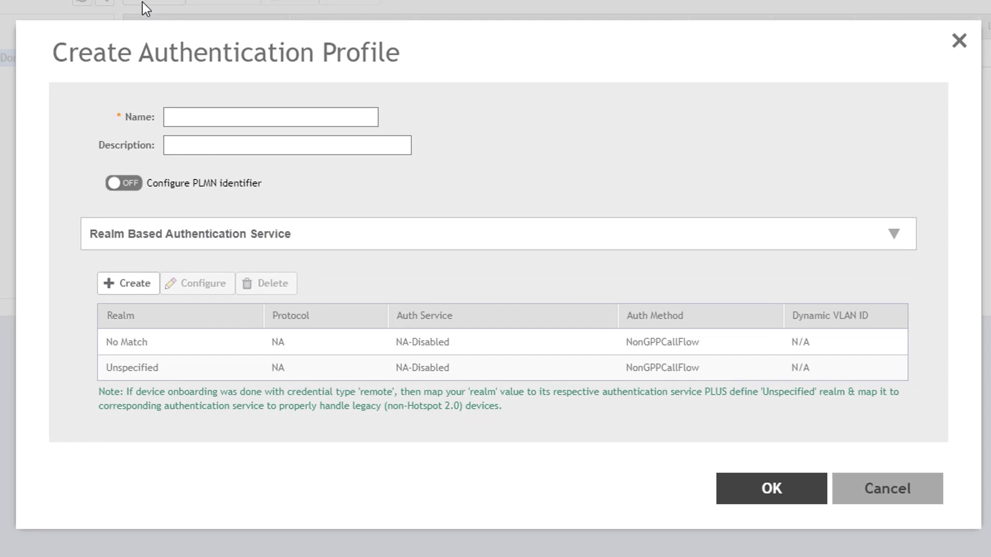
left_click(270, 117)
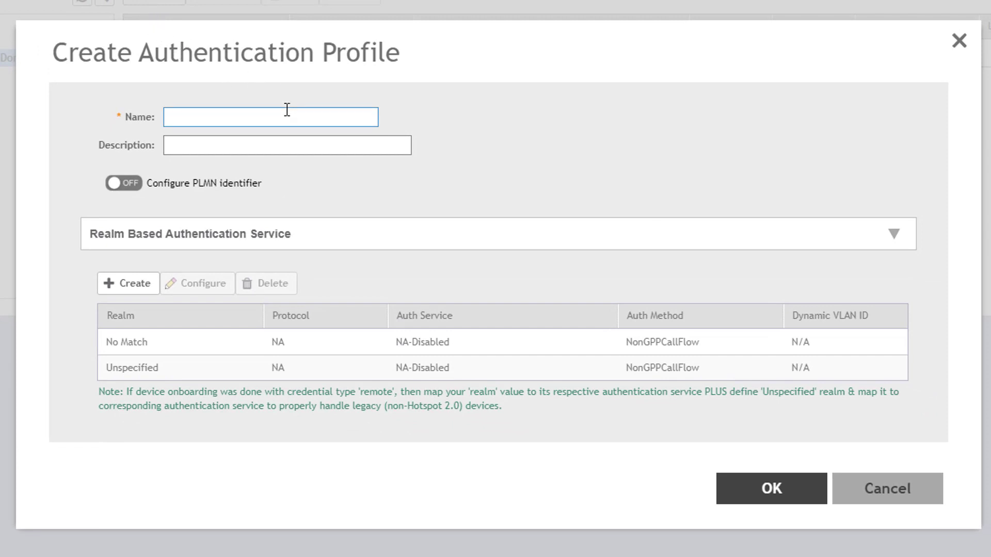
type("MSP-01")
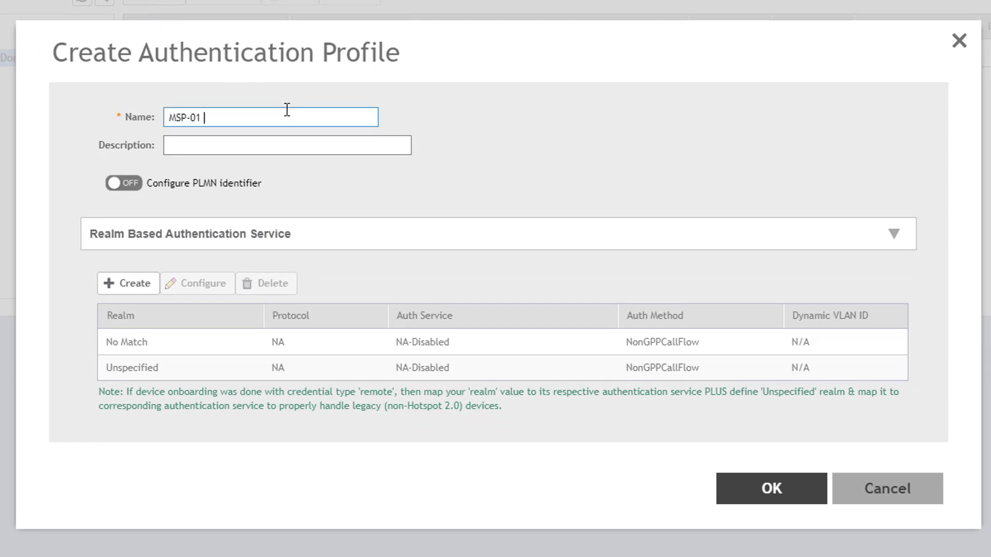
type("Realm")
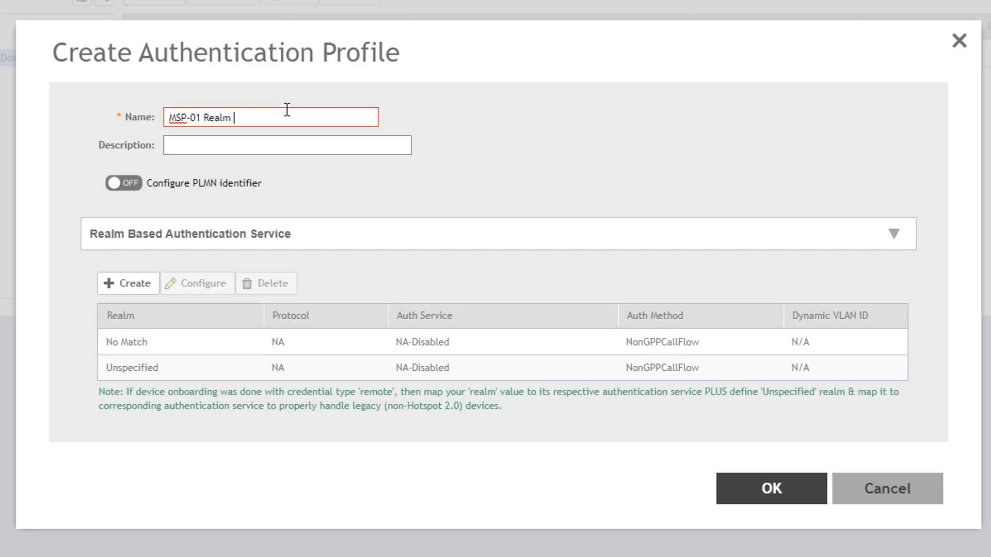
type("Profile")
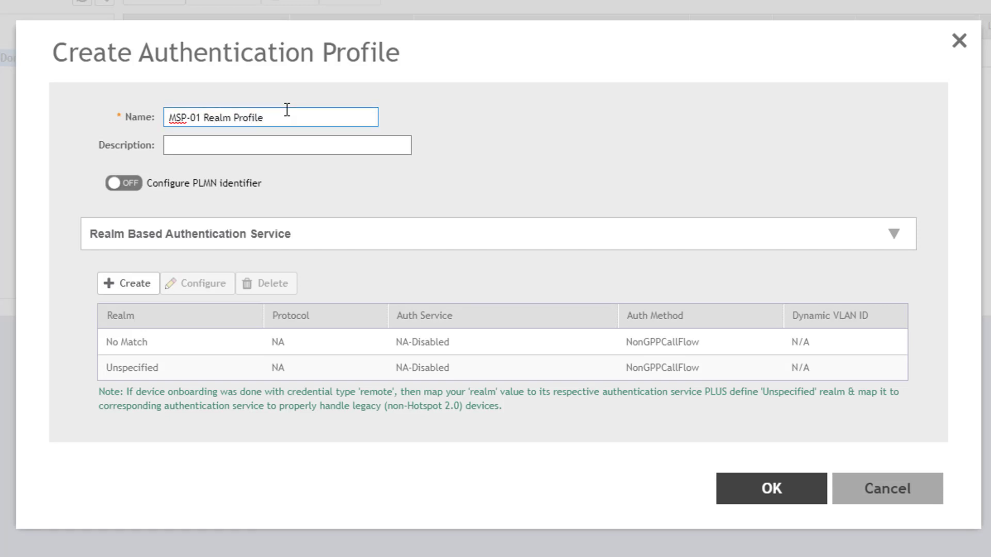
Toggle Configure PLMN identifier on and back off, leaving it disabled
left_click(124, 184)
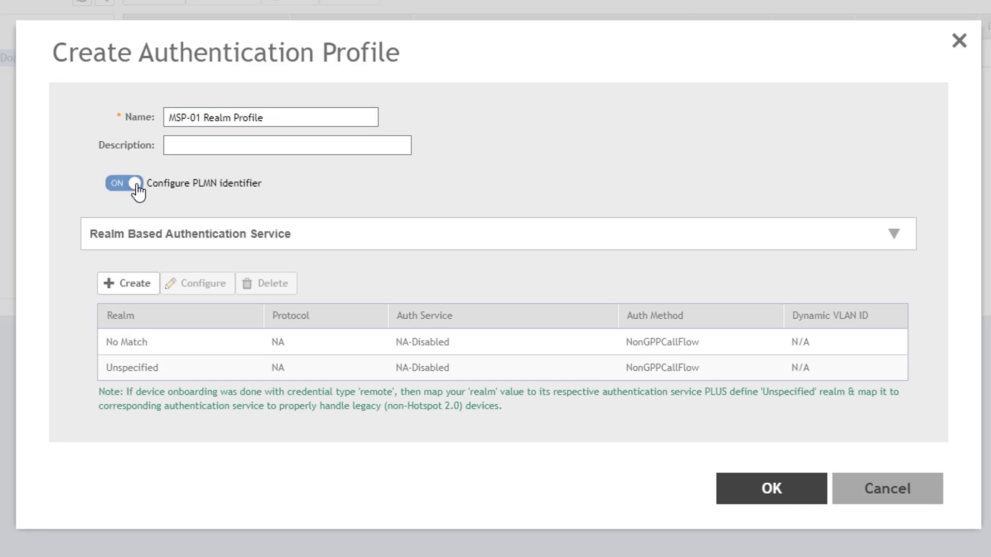
left_click(124, 184)
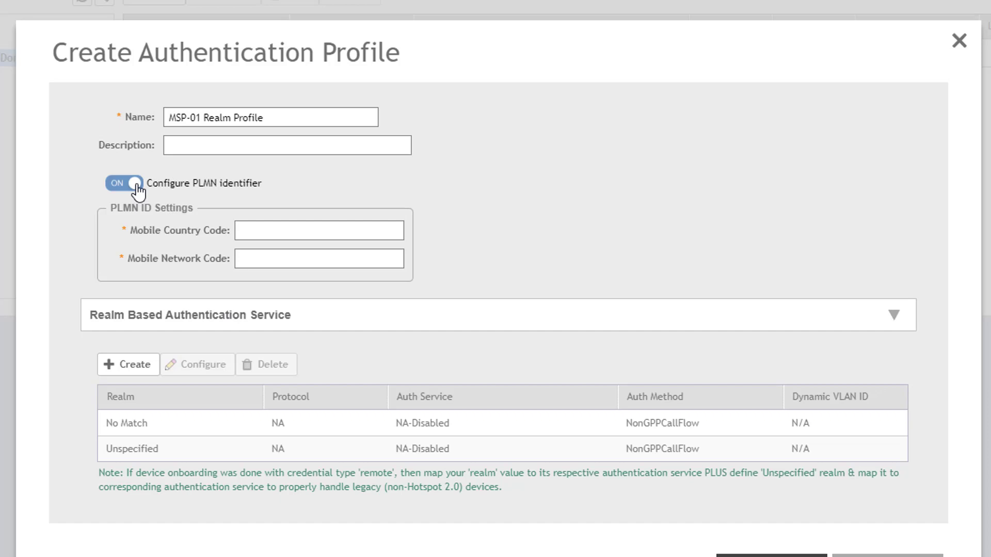
left_click(124, 183)
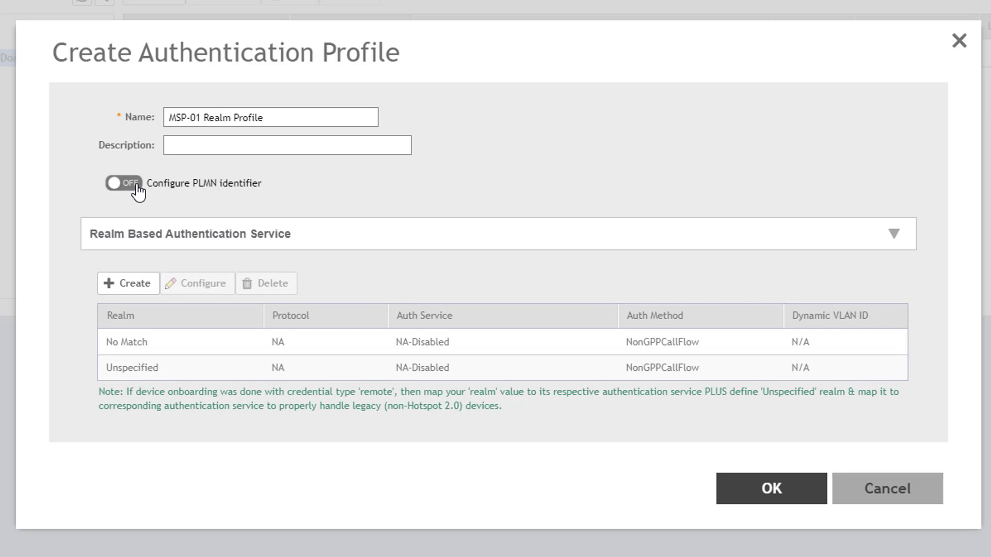
mouse_move(138, 220)
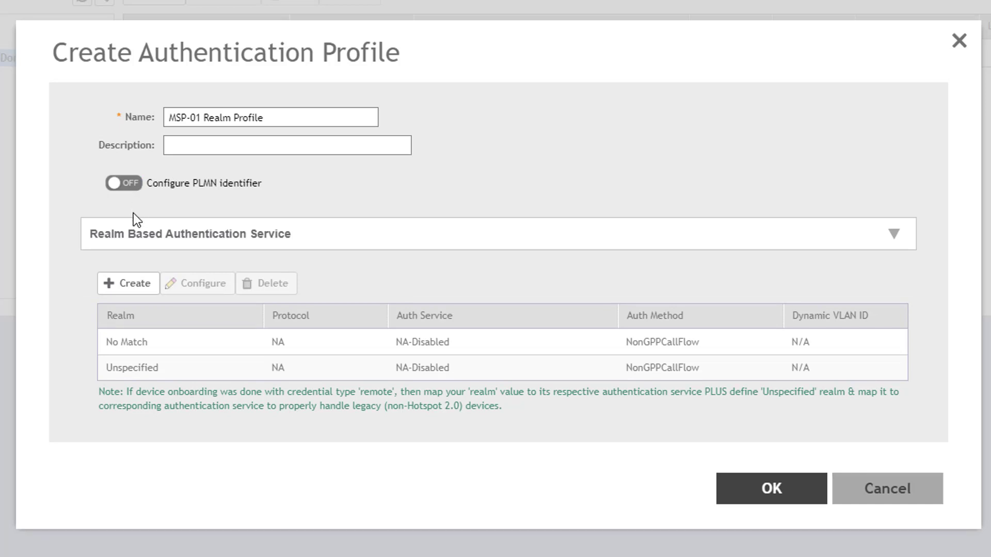
left_click(127, 284)
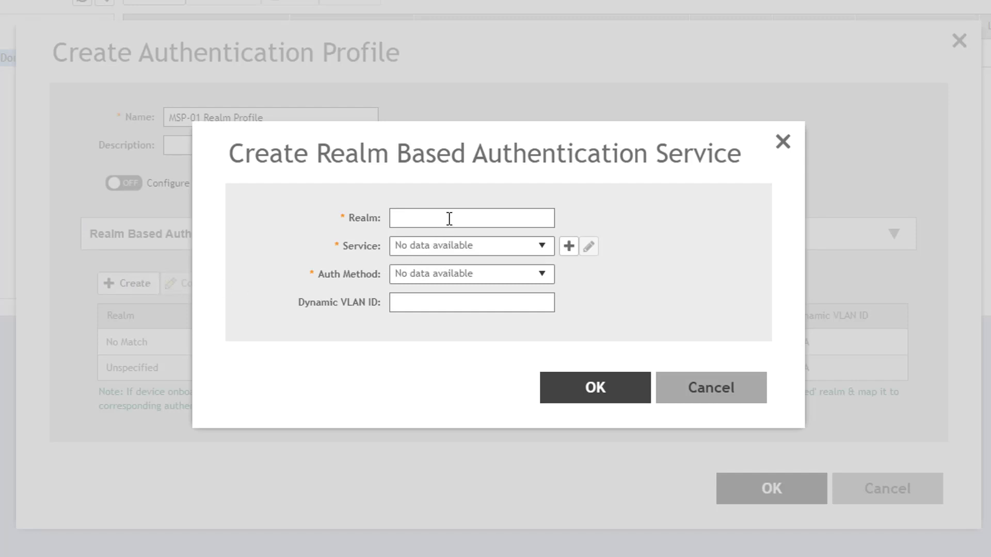
Add realm Customer1 using [RADIUS] Customer1 RADIUS Proxy with Non-3GPP Call Flow
left_click(471, 218)
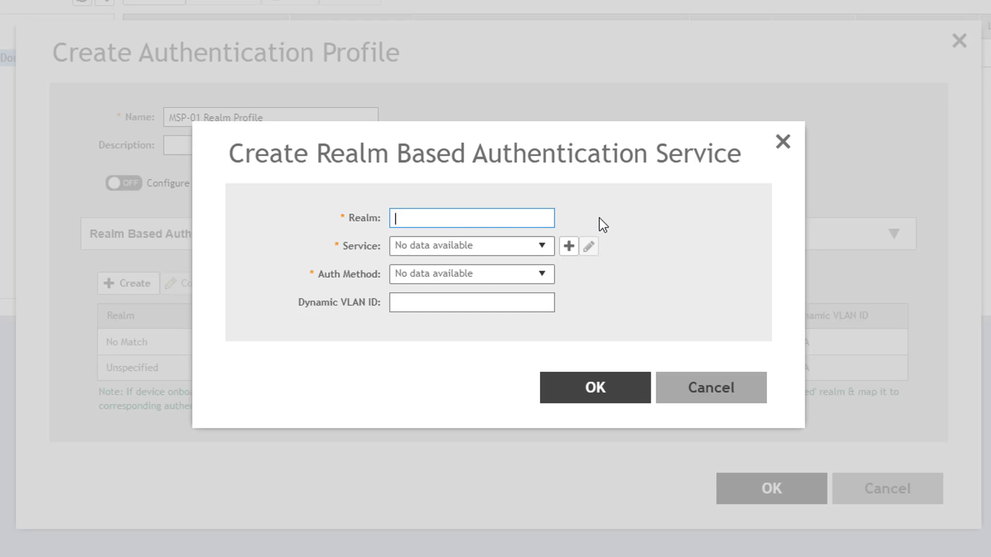
type("Customer1")
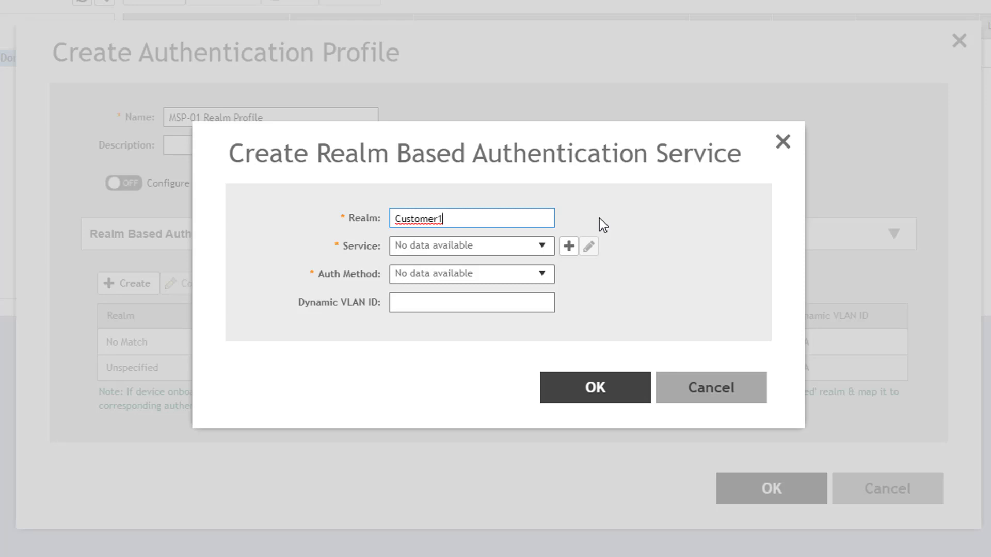
mouse_move(586, 227)
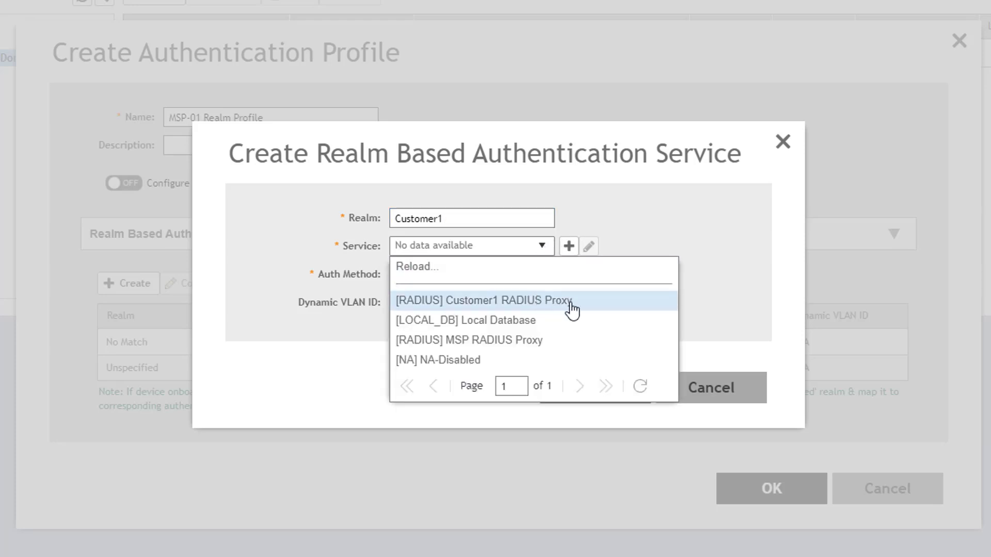
left_click(484, 301)
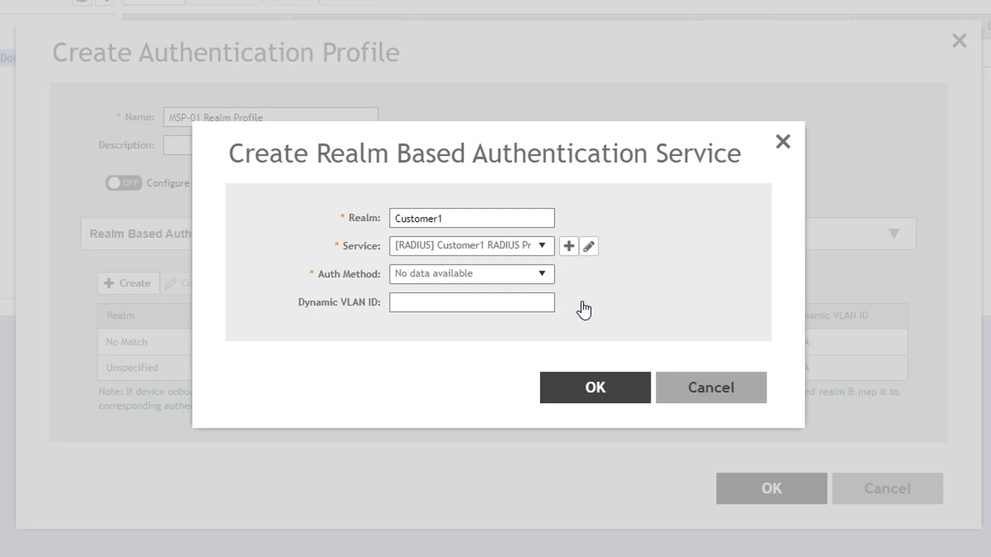
mouse_move(570, 260)
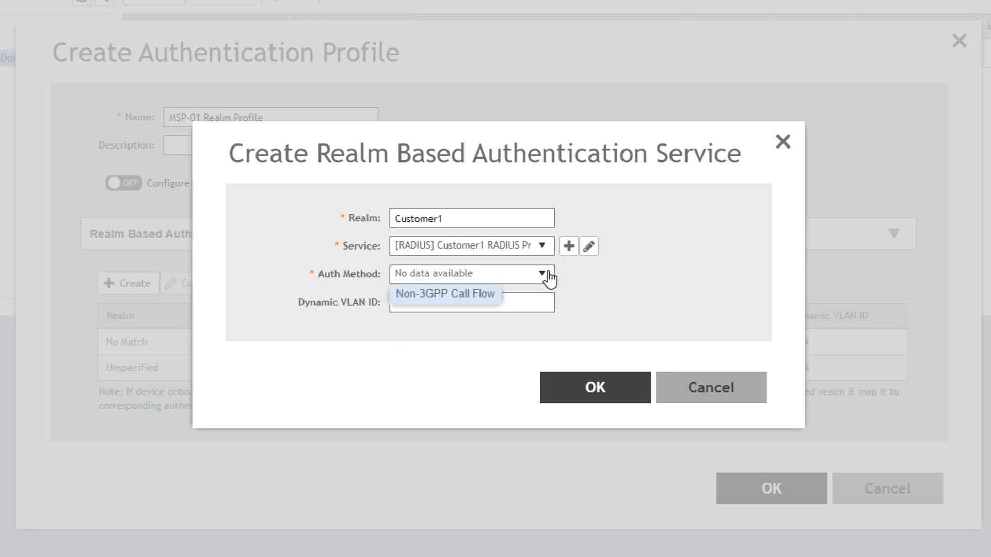
left_click(444, 294)
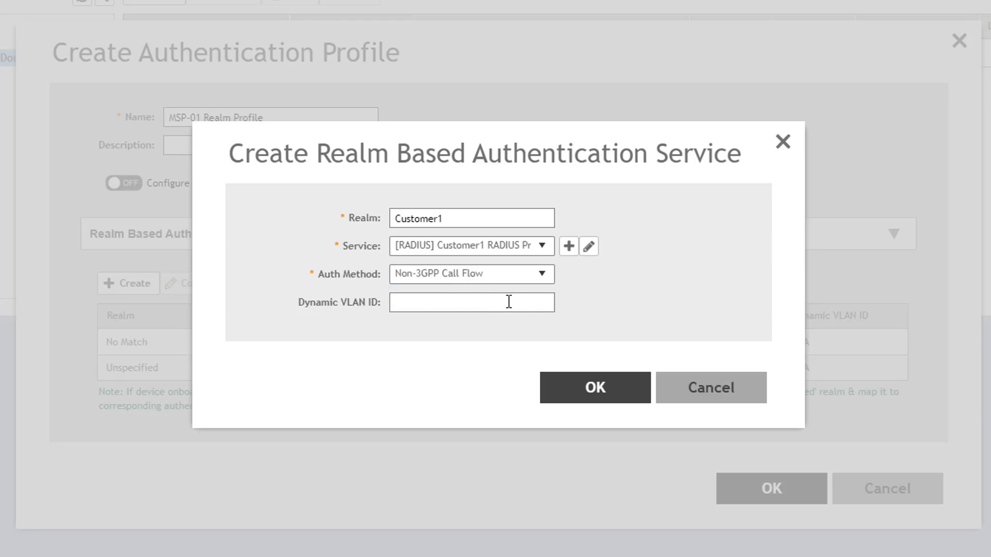
left_click(471, 302)
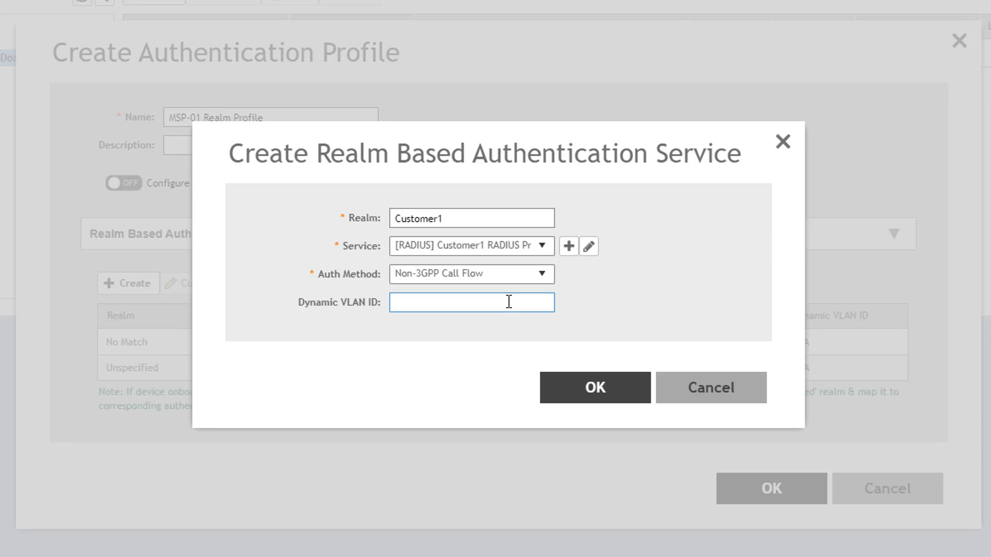
left_click(471, 302)
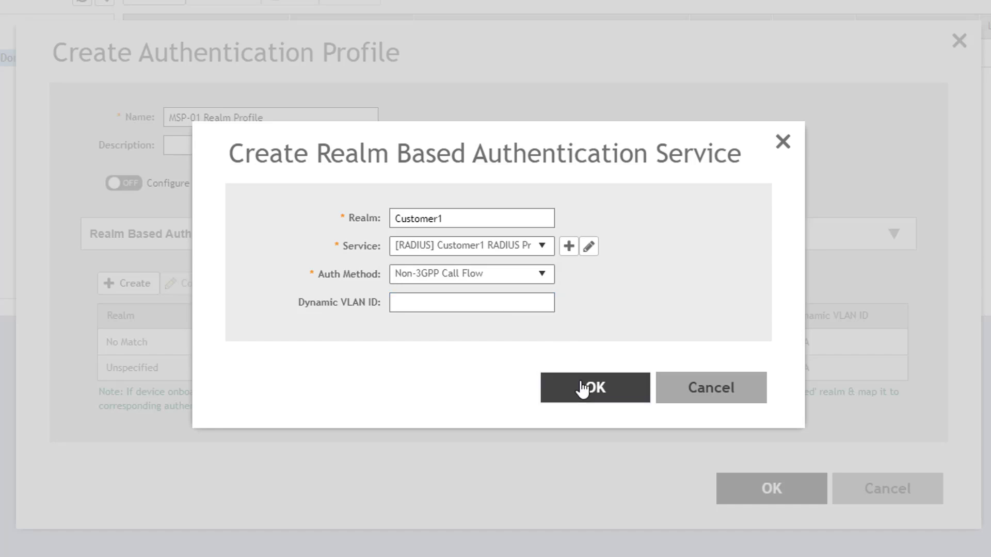
left_click(593, 387)
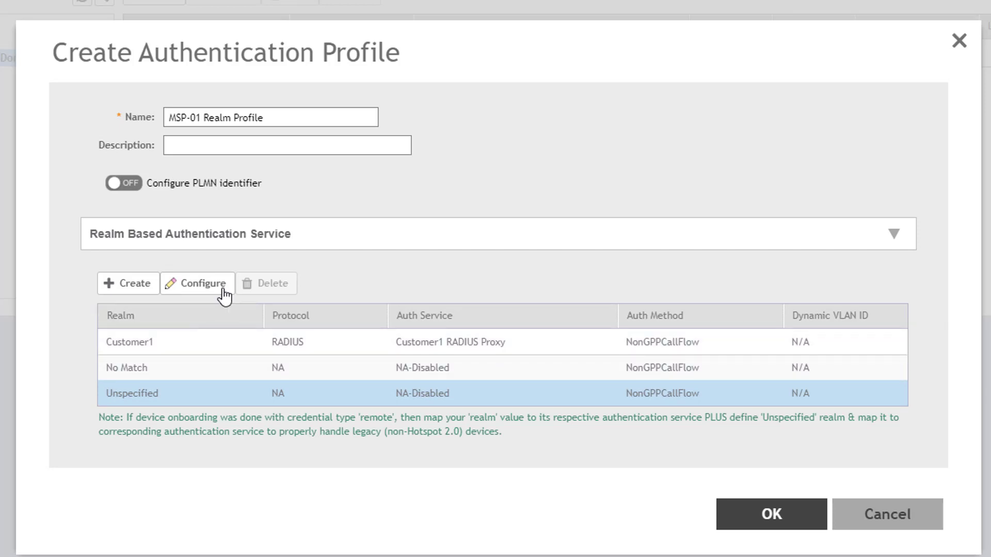
Set the Unspecified realm to [RADIUS] MSP RADIUS Proxy with Non-3GPP Call Flow
left_click(197, 283)
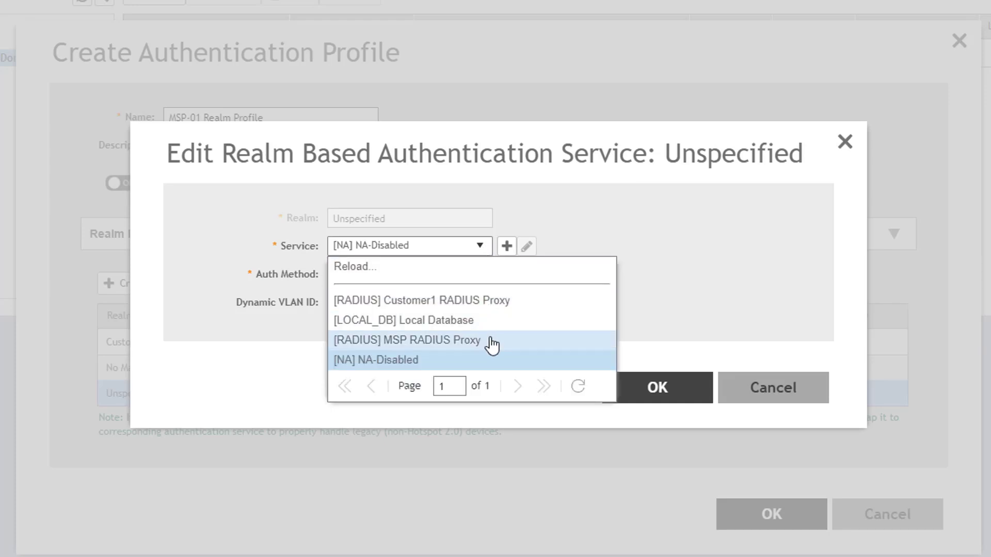
left_click(405, 340)
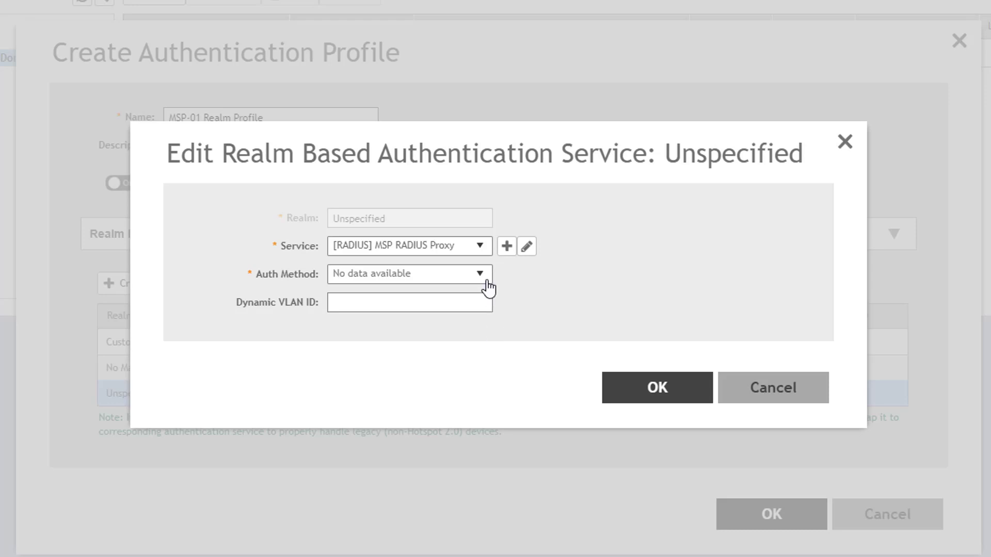
left_click(481, 273)
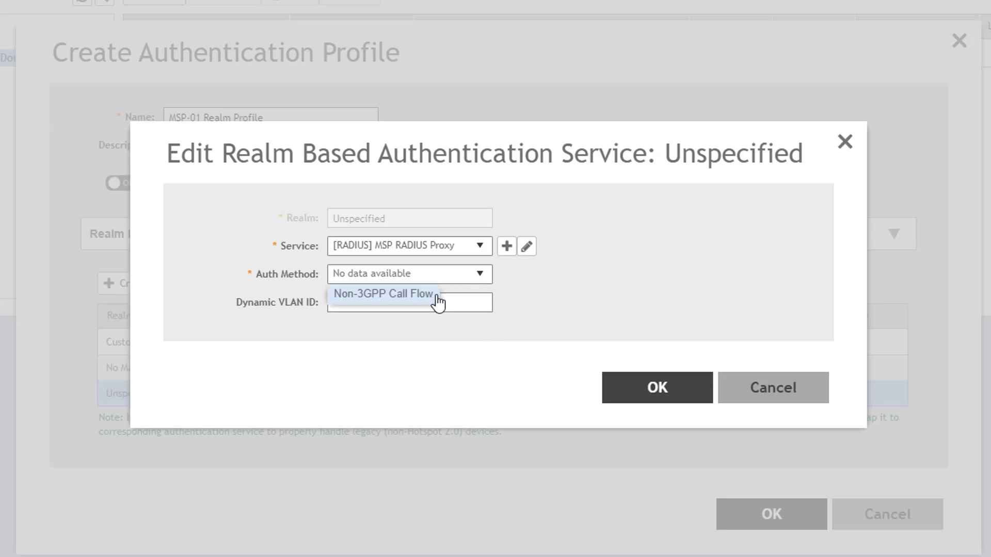
left_click(382, 294)
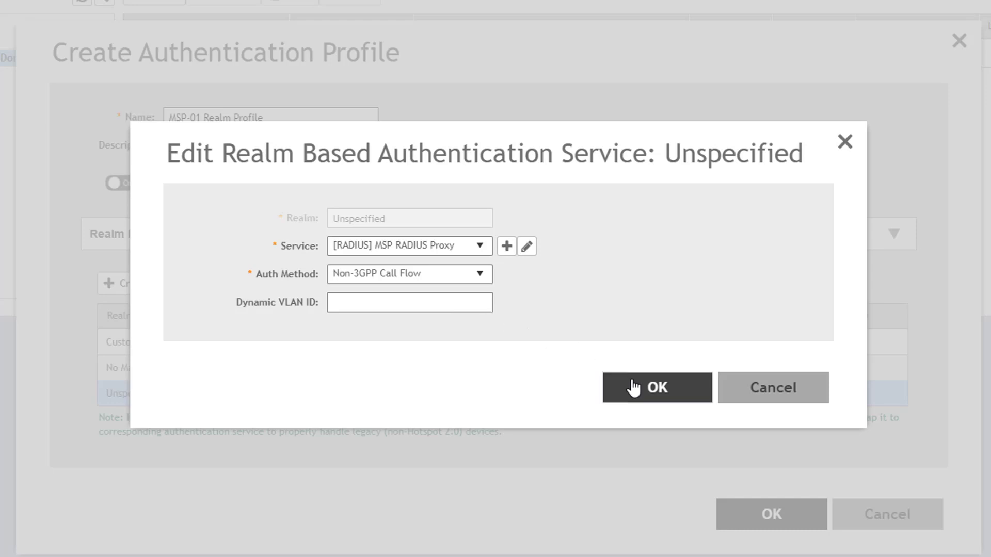
left_click(656, 387)
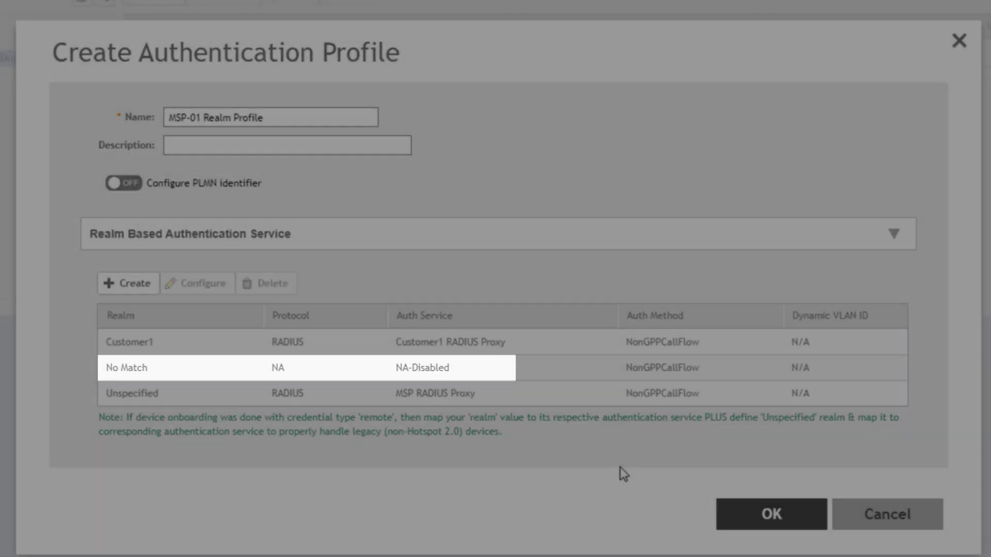
Save the MSP-01 Realm Profile under MSP-Domain-01
left_click(132, 393)
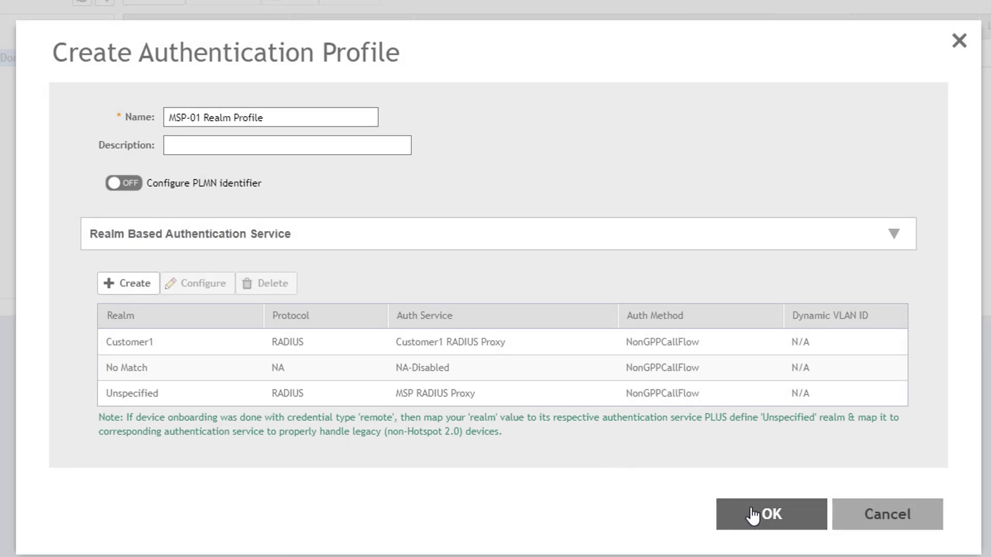
left_click(771, 514)
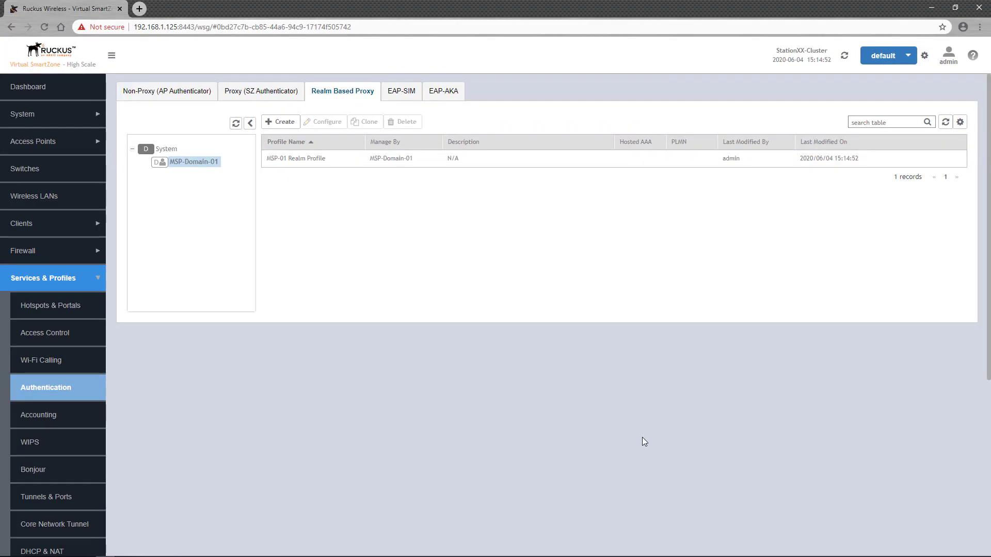